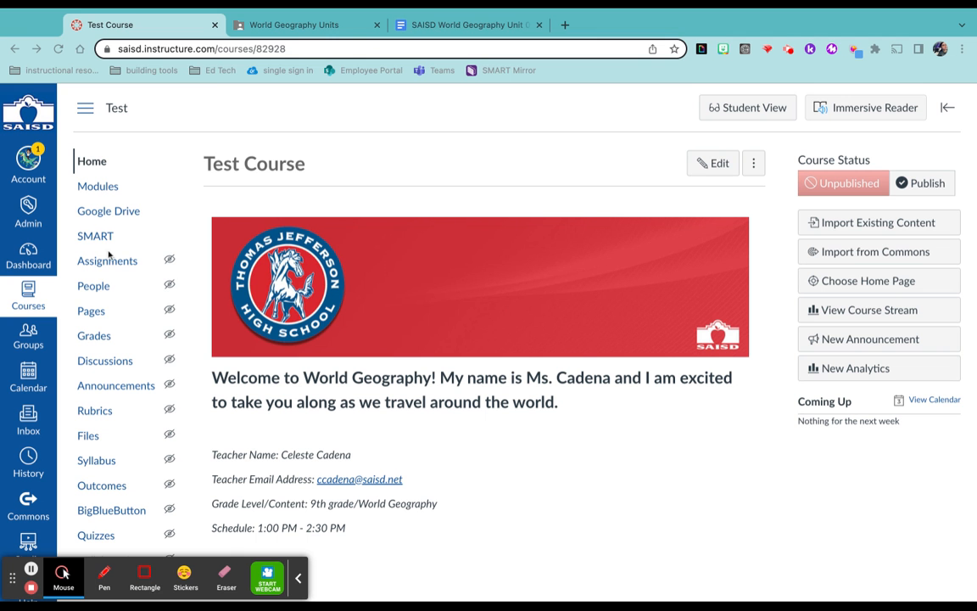
Go to the Test course's Pages section showing the World Geography front page
{"action": "left_click", "coordinate": [91, 311]}
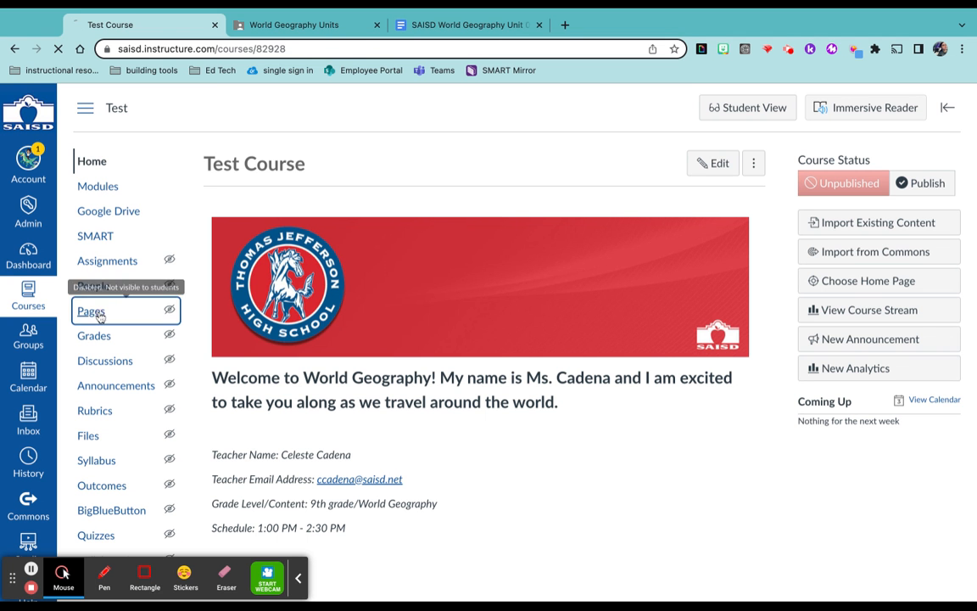
{"action": "left_click", "coordinate": [91, 311]}
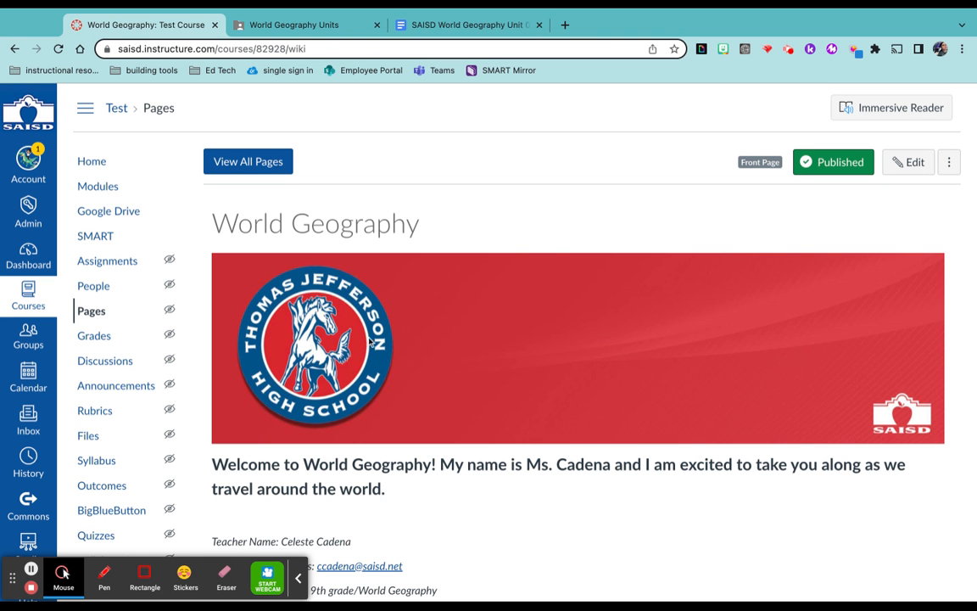
{"action": "mouse_move", "coordinate": [225, 185]}
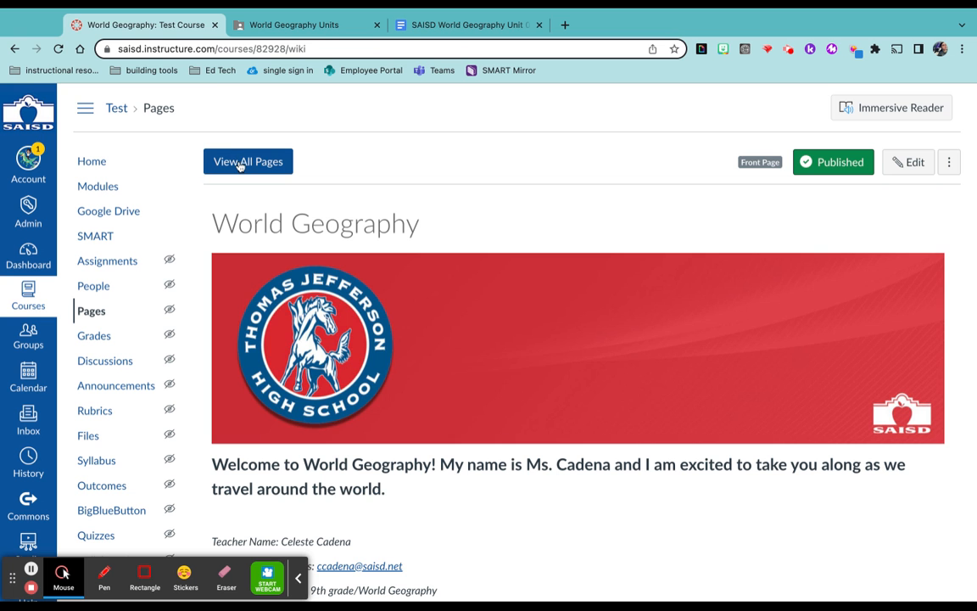
Show the full pages list, which holds only the World Geography front page
{"action": "left_click", "coordinate": [248, 162]}
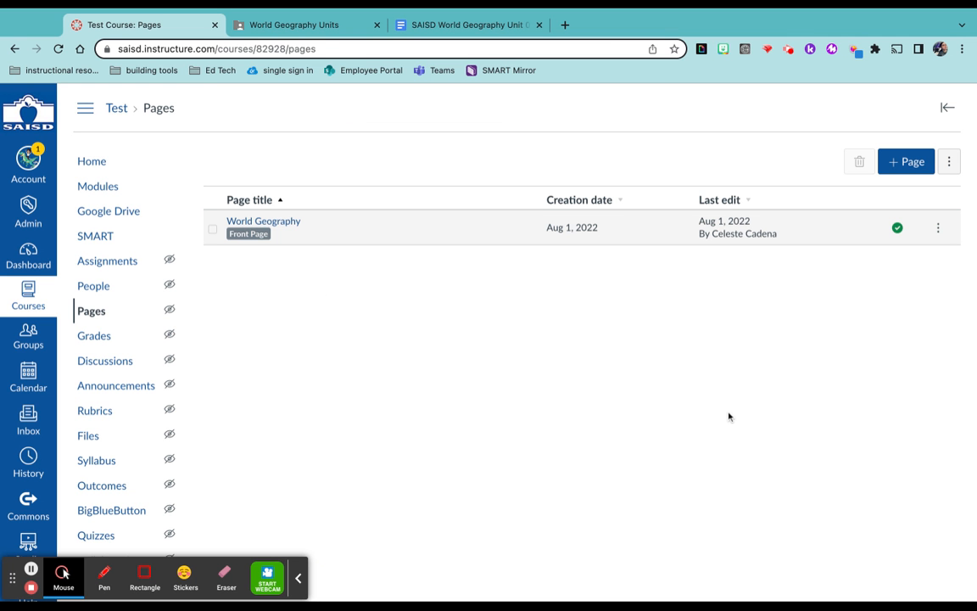
{"action": "mouse_move", "coordinate": [930, 305]}
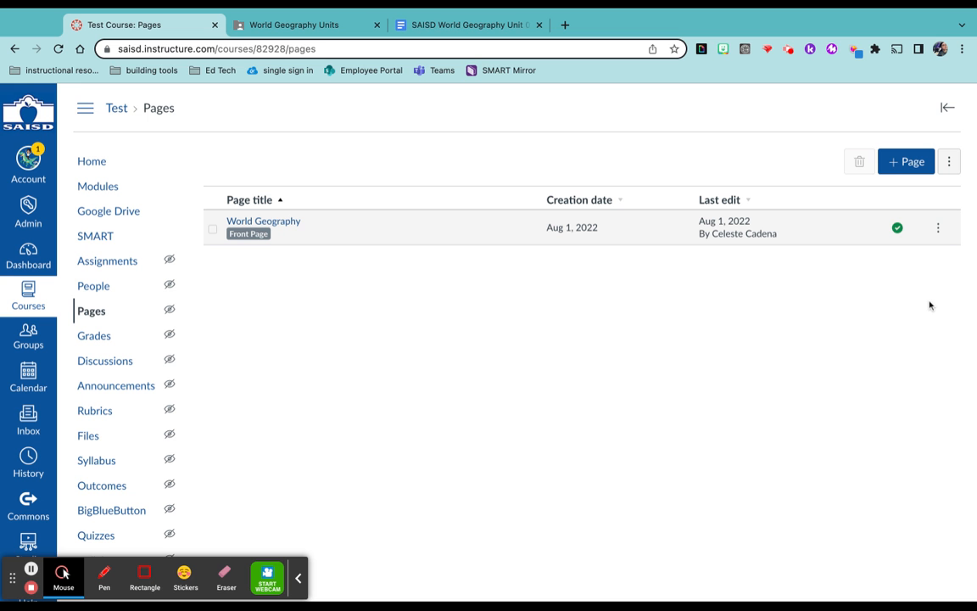
{"action": "mouse_move", "coordinate": [949, 263]}
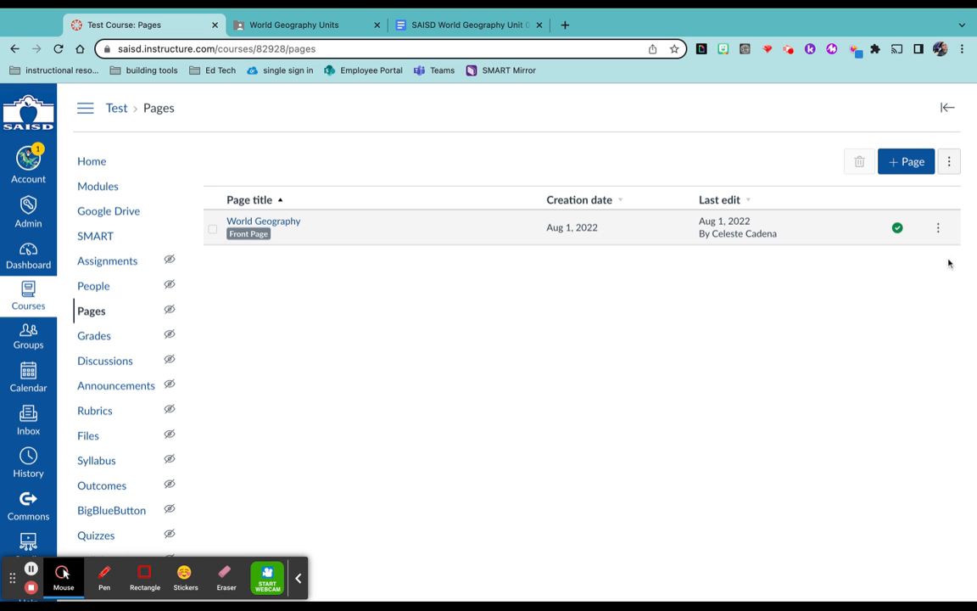
{"action": "mouse_move", "coordinate": [906, 296]}
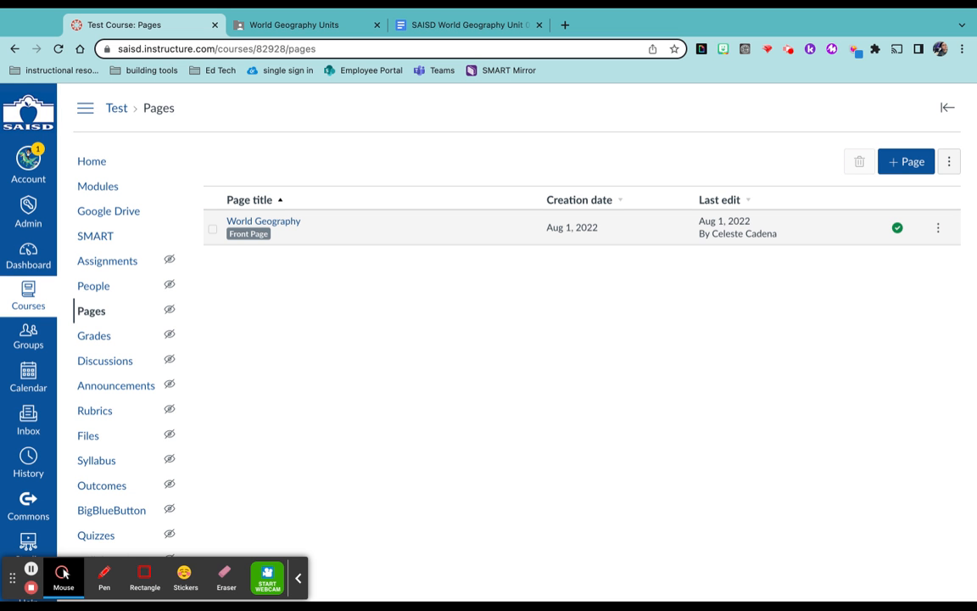
{"action": "mouse_move", "coordinate": [910, 178]}
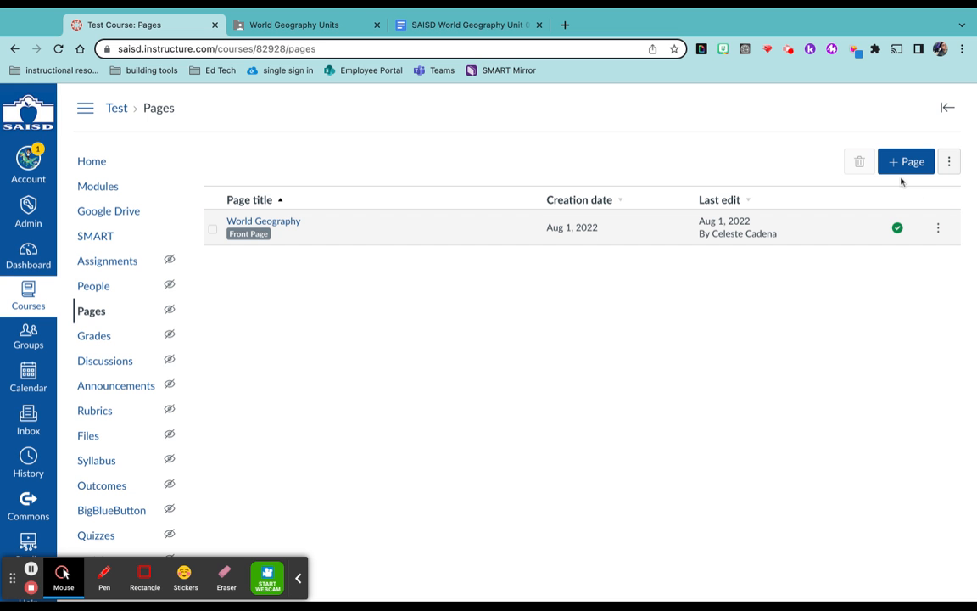
{"action": "mouse_move", "coordinate": [902, 182]}
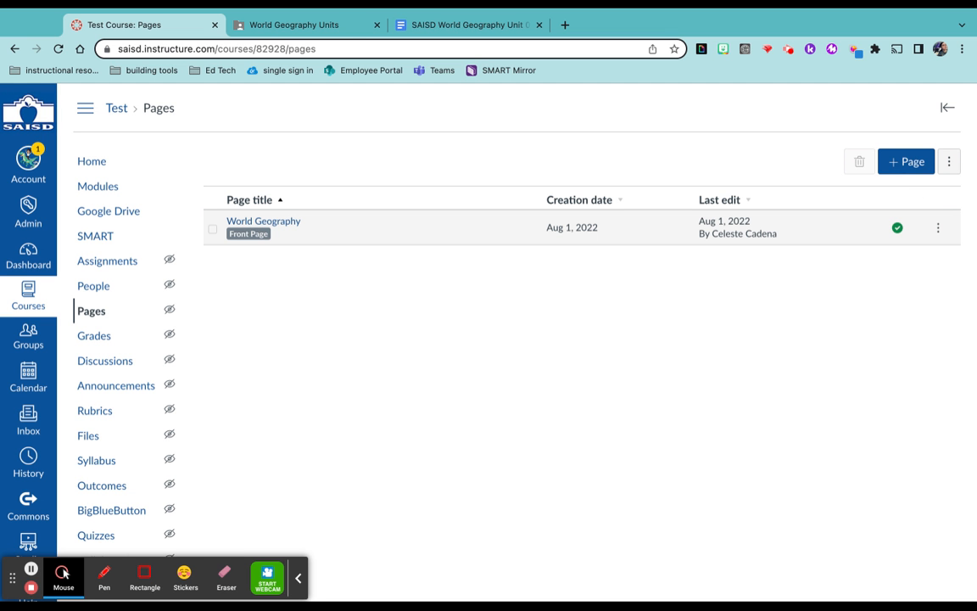
{"action": "mouse_move", "coordinate": [952, 207]}
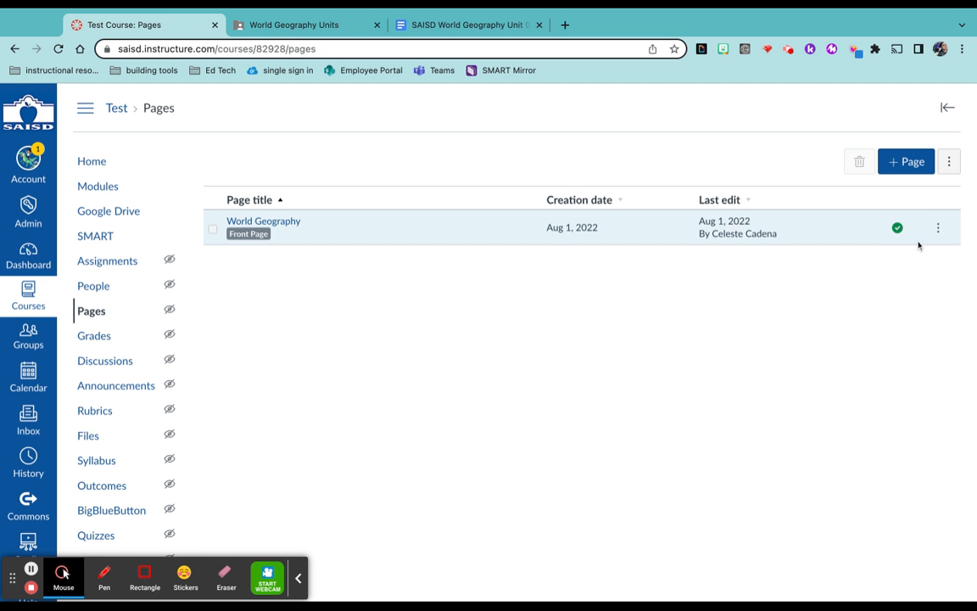
Duplicate the World Geography page and view the new unpublished World Geography Copy
{"action": "left_click", "coordinate": [939, 227]}
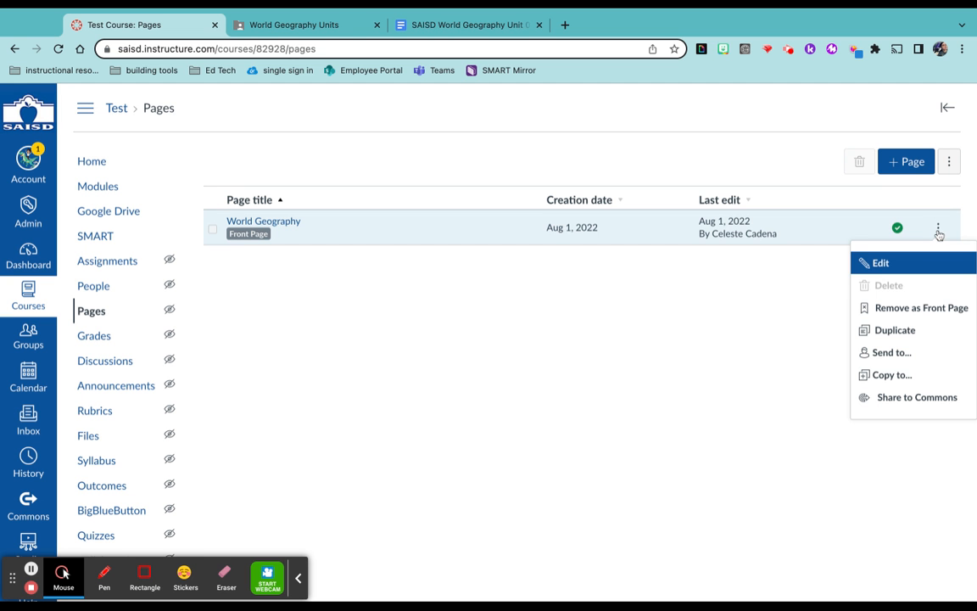
{"action": "mouse_move", "coordinate": [922, 307]}
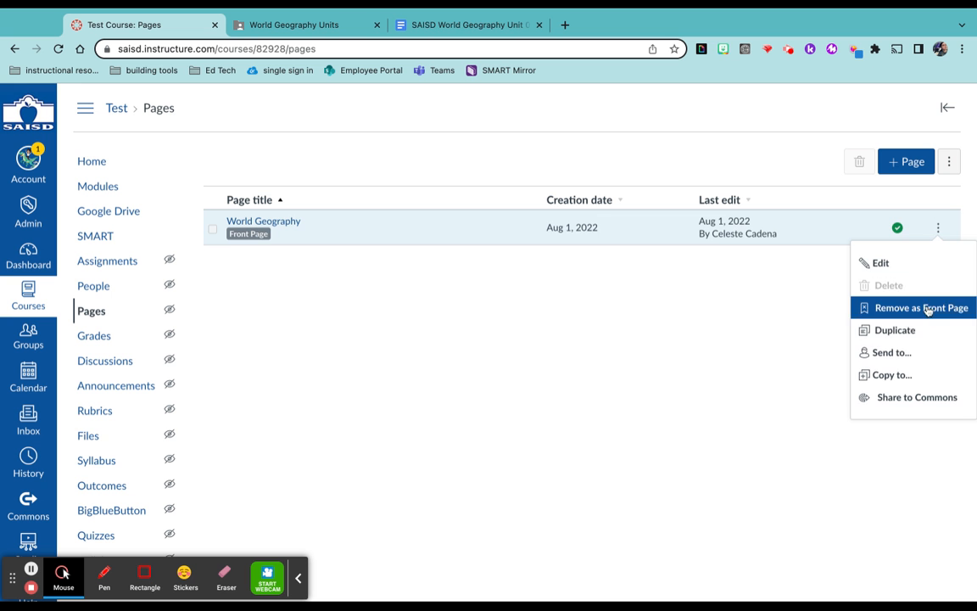
{"action": "left_click", "coordinate": [895, 329]}
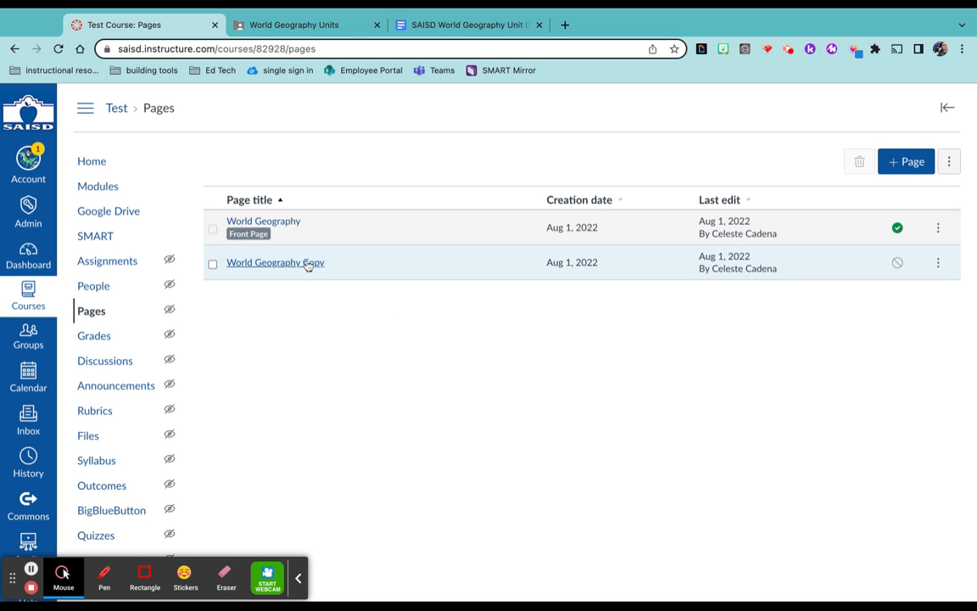
{"action": "left_click", "coordinate": [275, 262]}
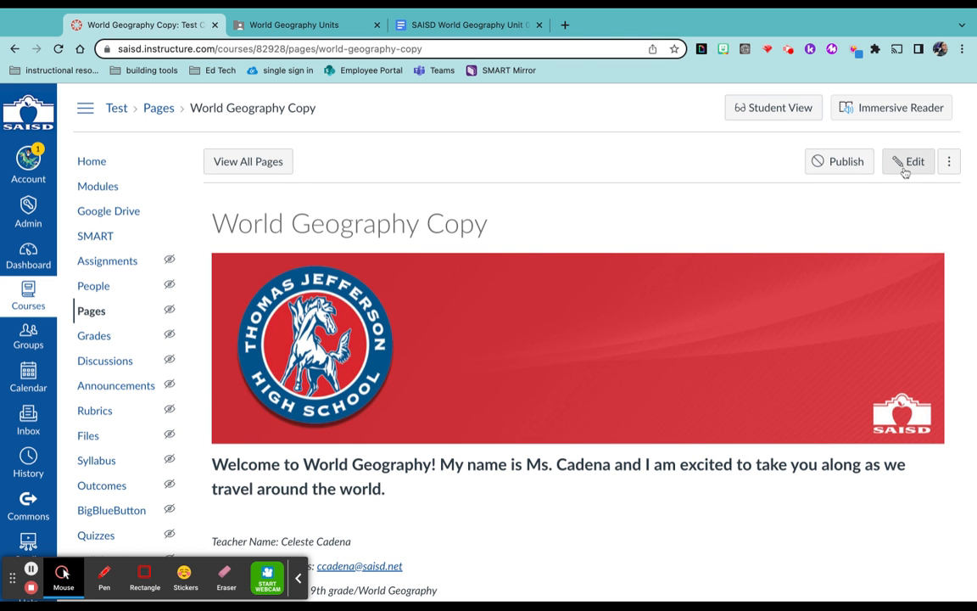
{"action": "mouse_move", "coordinate": [908, 172]}
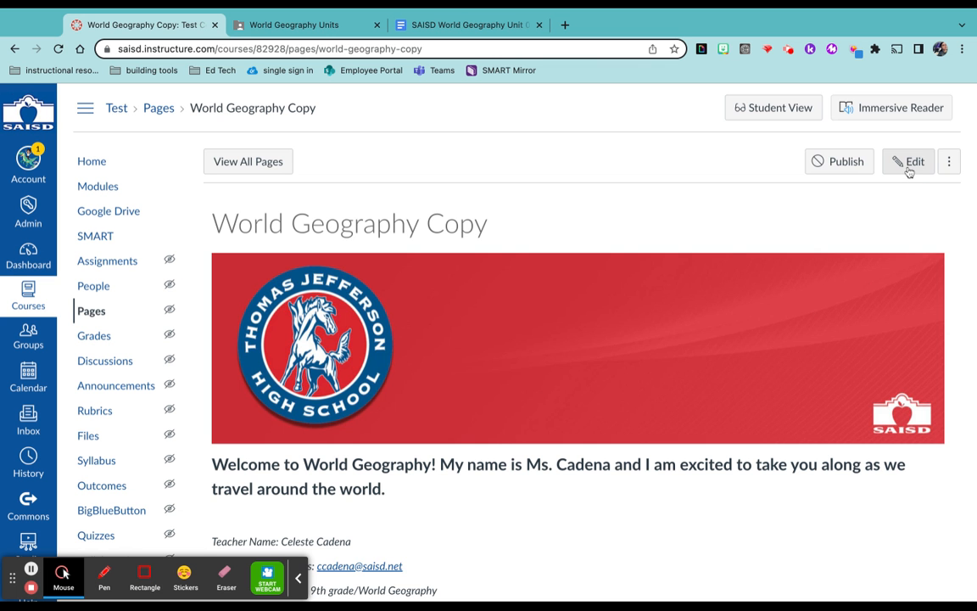
Edit the copied page and replace its title with 'Unit 1'
{"action": "left_click", "coordinate": [908, 161]}
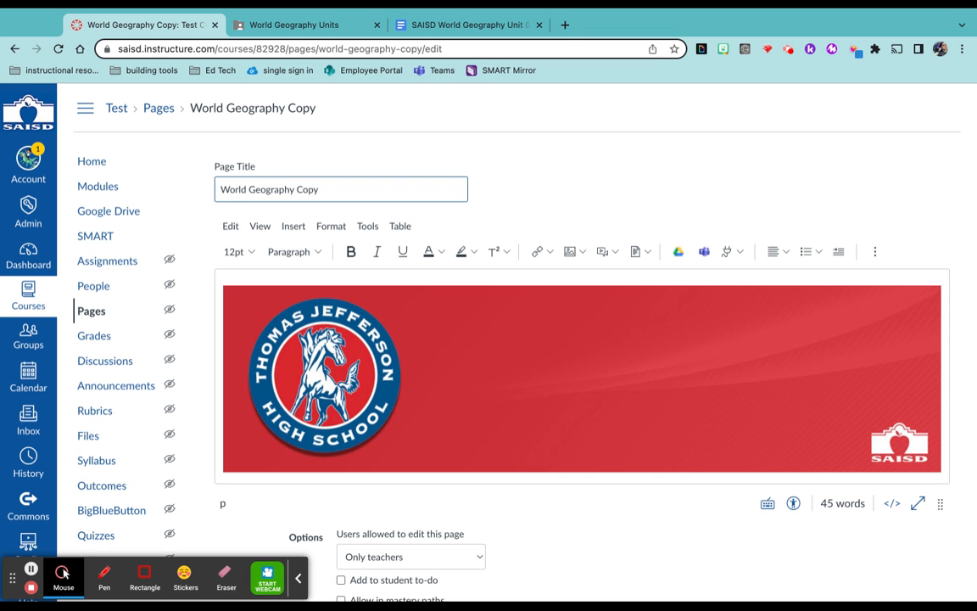
{"action": "mouse_move", "coordinate": [767, 247]}
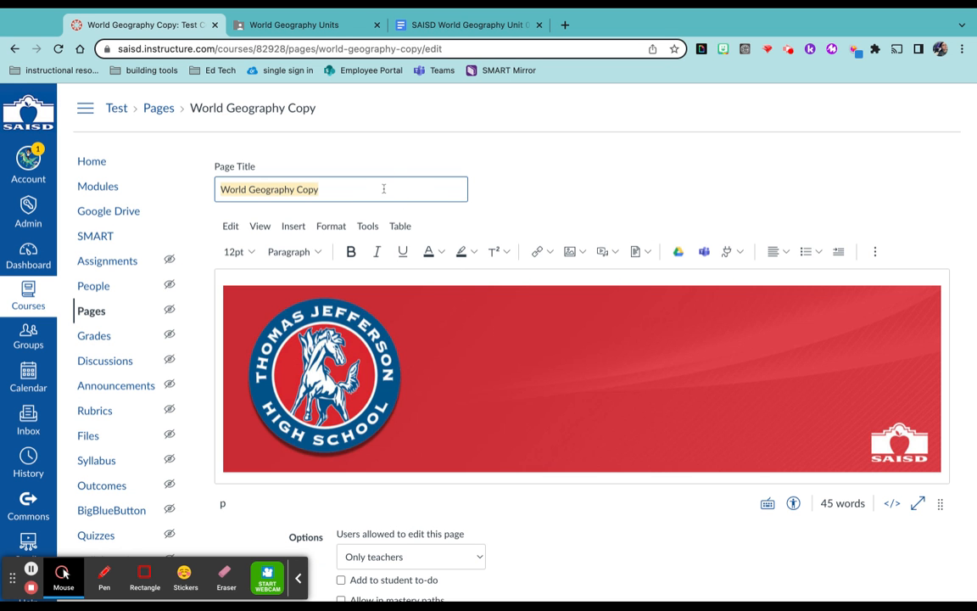
{"action": "type", "text": "Unit 1"}
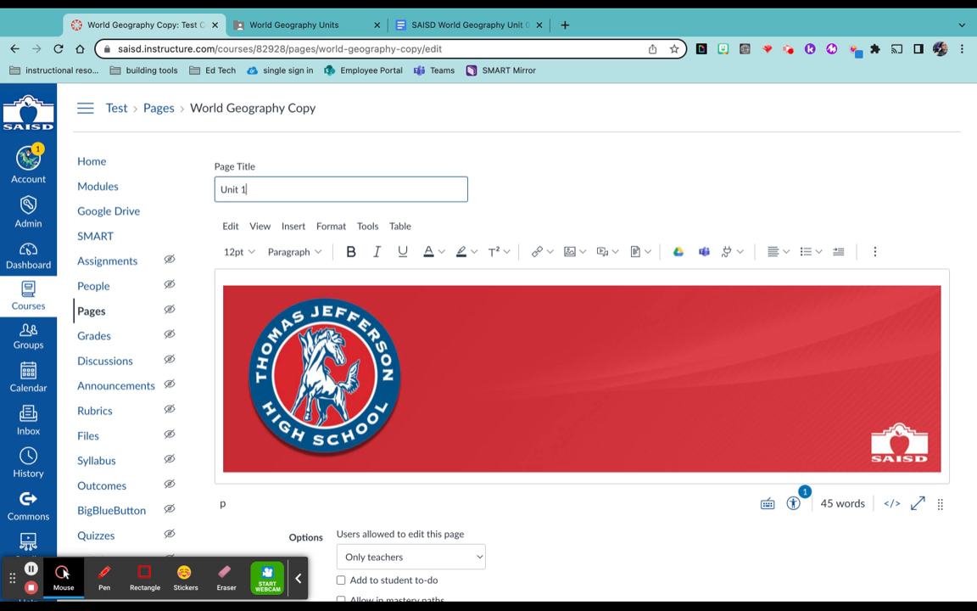
{"action": "mouse_move", "coordinate": [512, 304]}
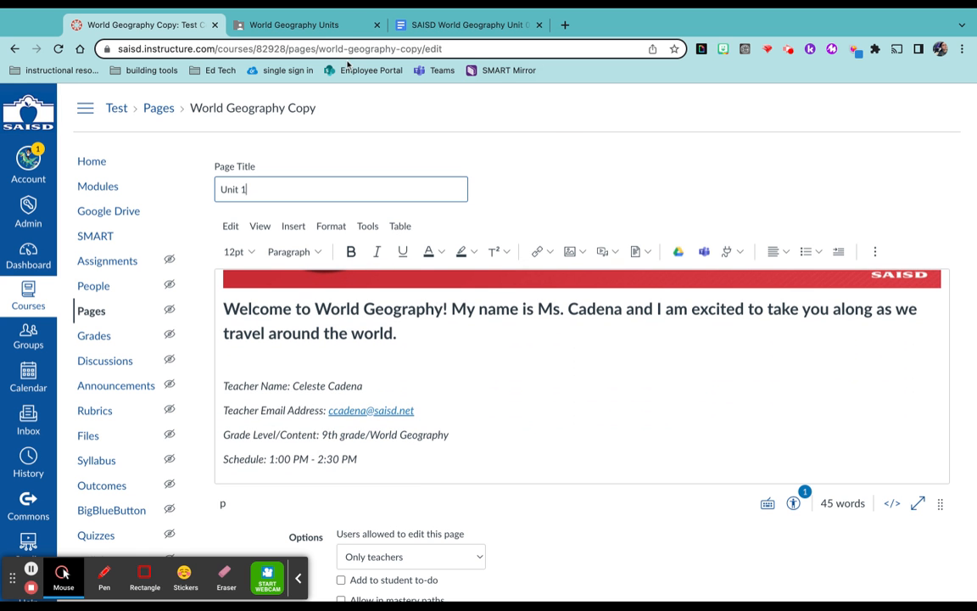
Copy the Unit 1 title text from the Google Docs unit plan and return to Canvas
{"action": "left_click", "coordinate": [464, 24]}
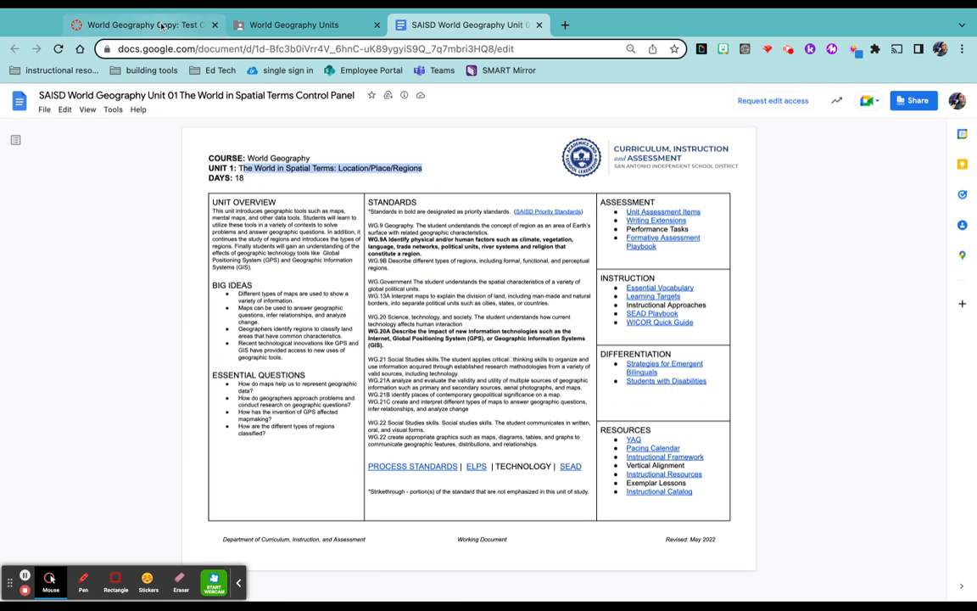
{"action": "left_click", "coordinate": [145, 24]}
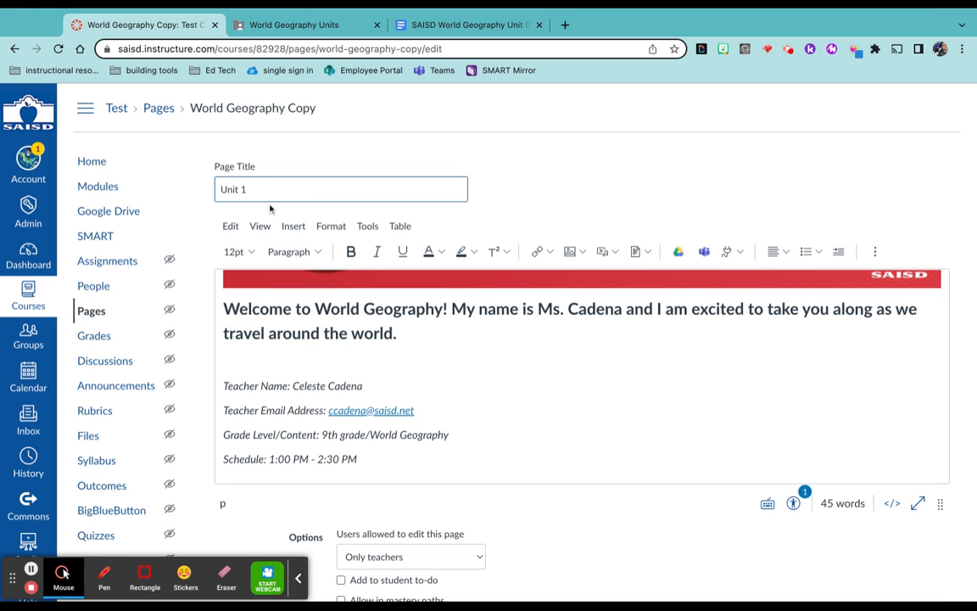
Complete the title as 'Unit 1: The World in Spatial Terms' and make the body heading bold
{"action": "type", "text": ": he World in Spatial Terms: Location/Place/Regions"}
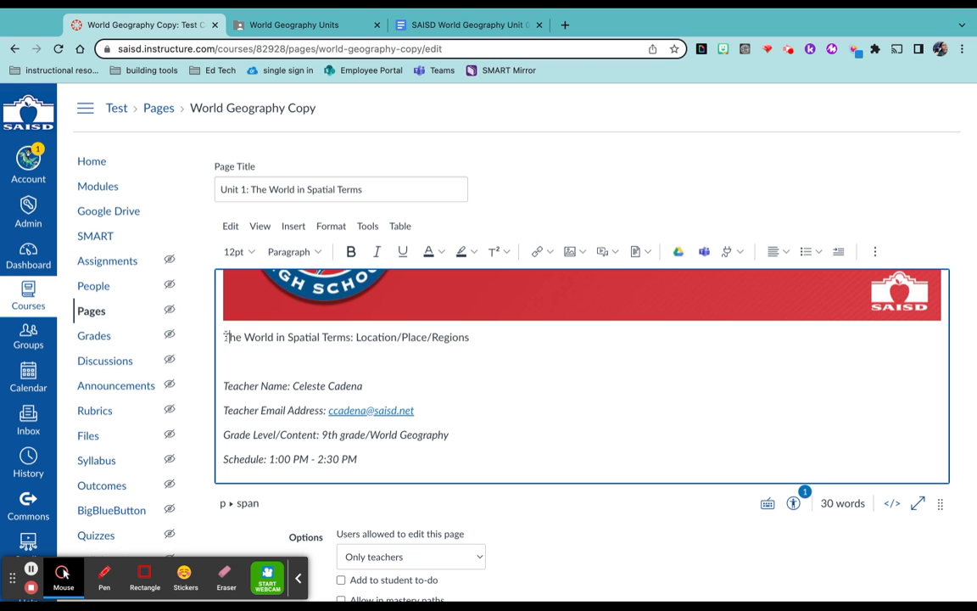
{"action": "left_click", "coordinate": [351, 251]}
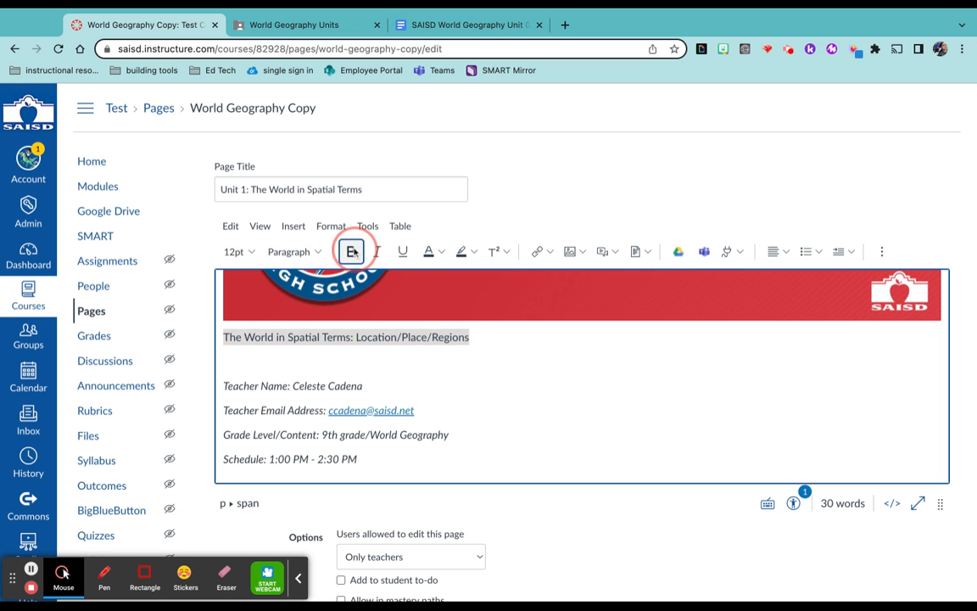
{"action": "left_click", "coordinate": [350, 251]}
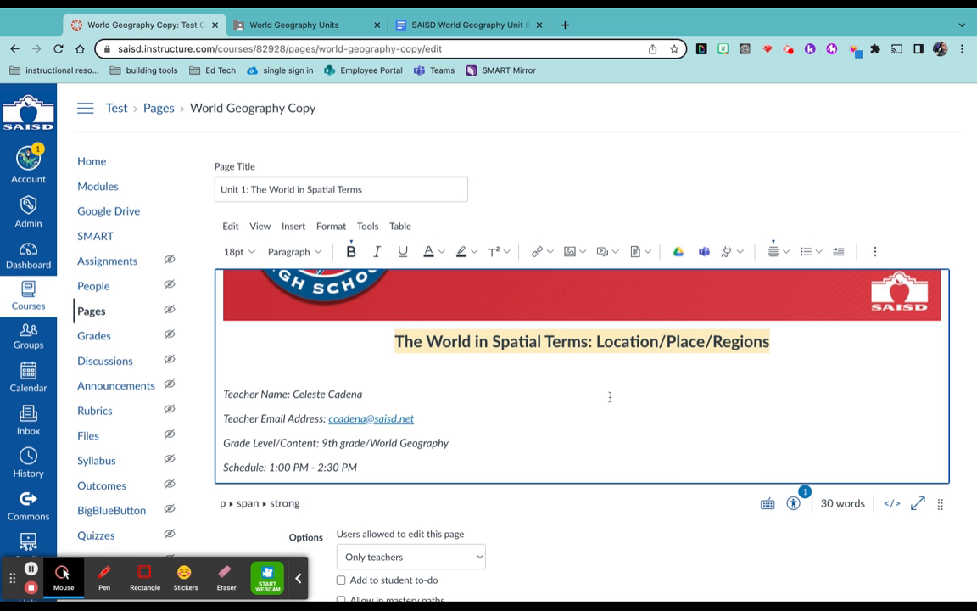
{"action": "left_click", "coordinate": [467, 23]}
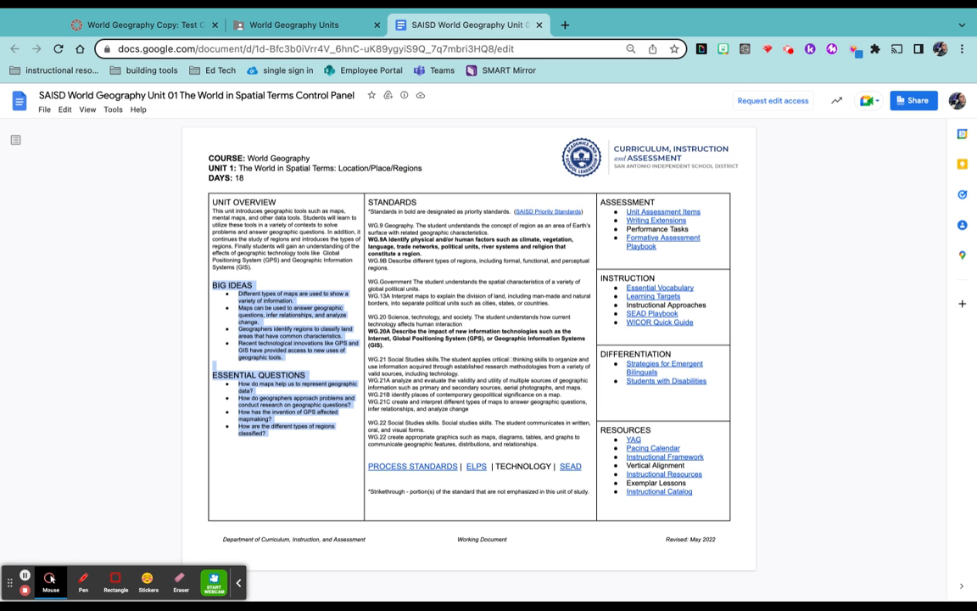
Paste the Big Ideas and Essential Questions lists into the Canvas page body
{"action": "left_click", "coordinate": [142, 24]}
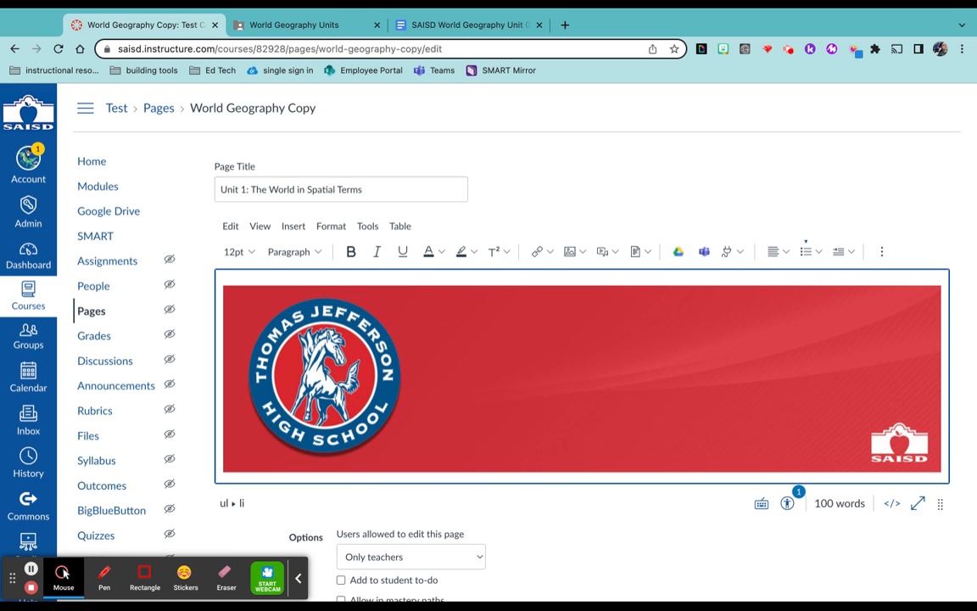
{"action": "mouse_move", "coordinate": [570, 252]}
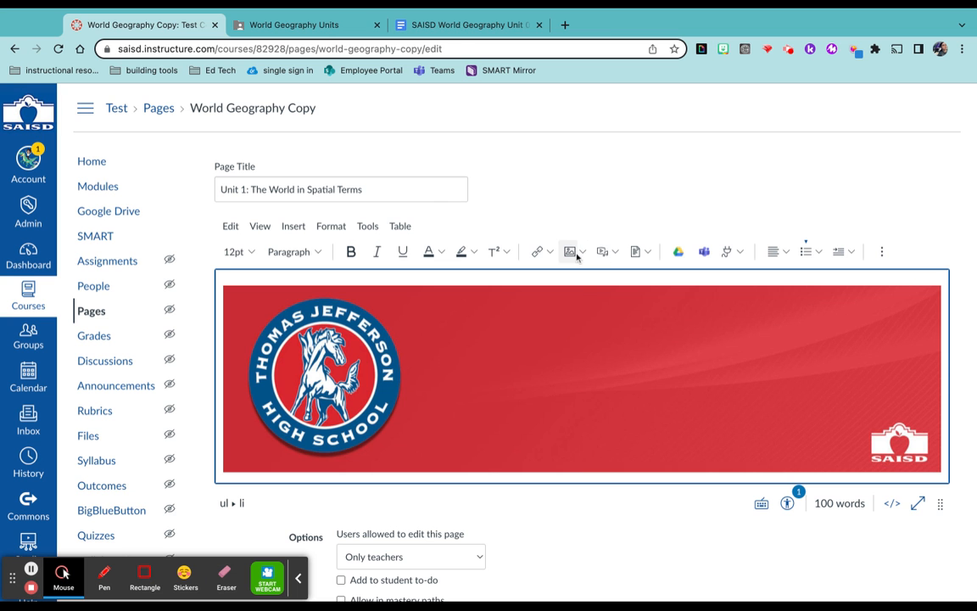
{"action": "mouse_move", "coordinate": [601, 251]}
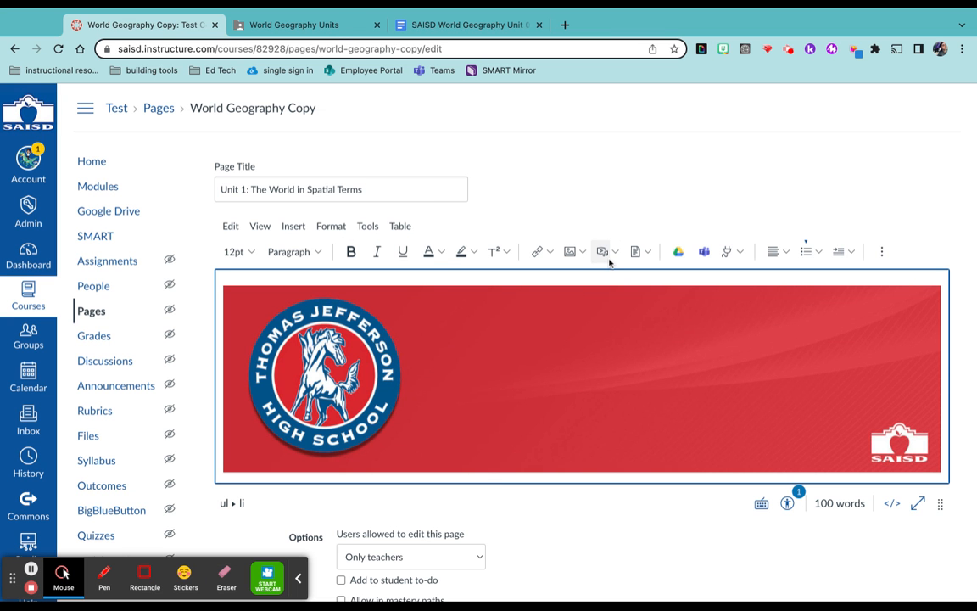
{"action": "mouse_move", "coordinate": [493, 383]}
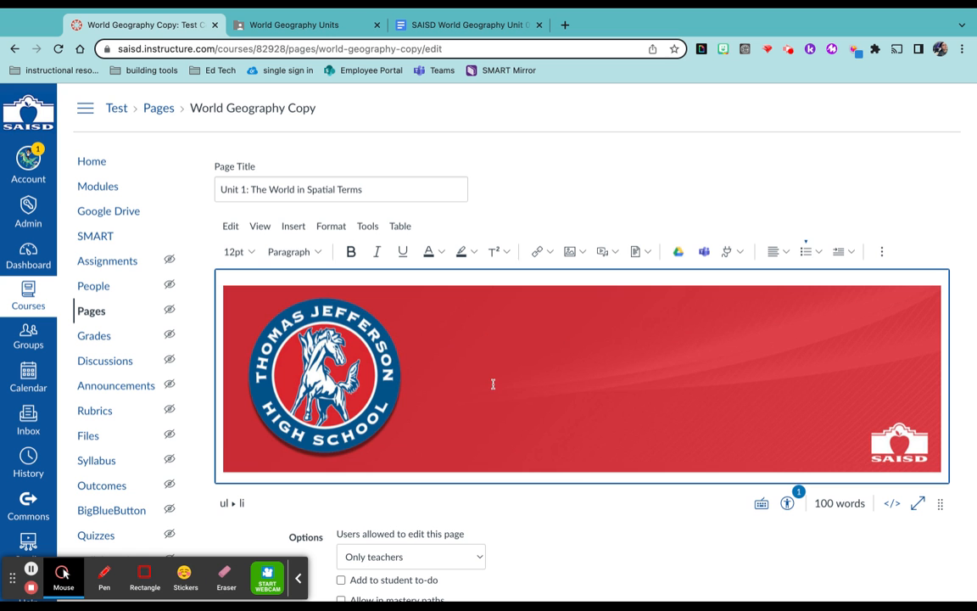
{"action": "scroll", "scroll_direction": "down", "scroll_amount": 3}
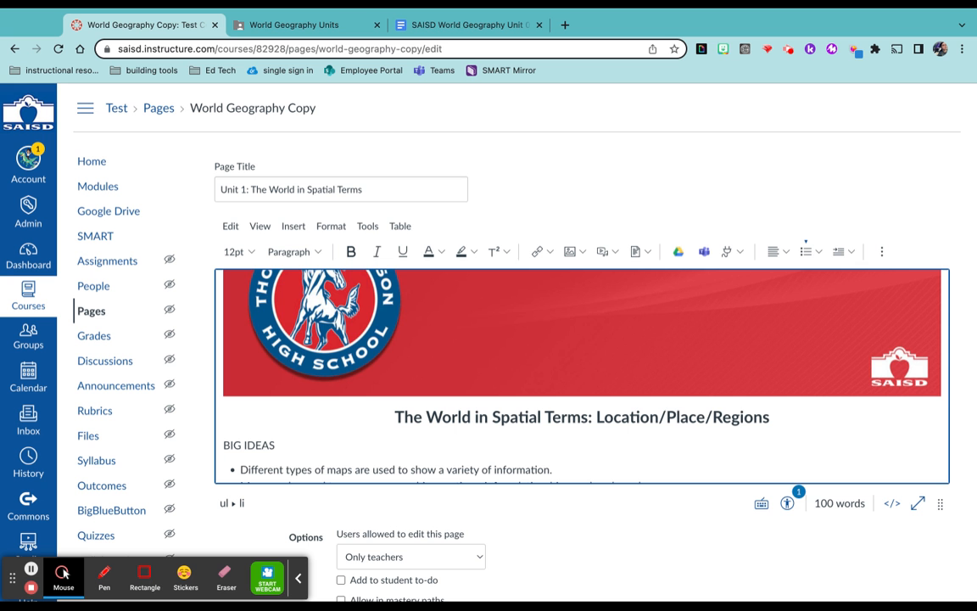
{"action": "scroll", "scroll_direction": "down", "scroll_amount": 3}
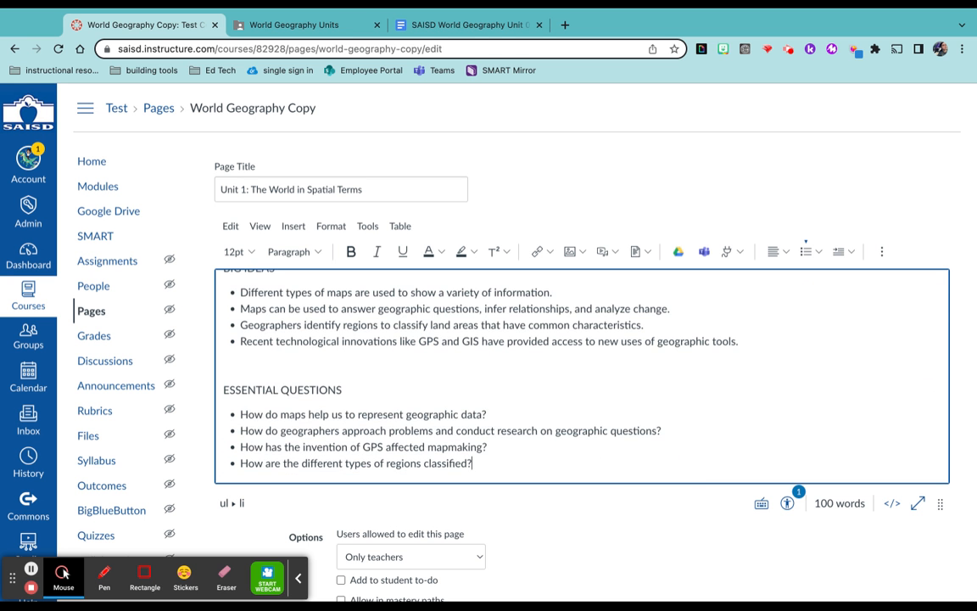
{"action": "scroll", "scroll_direction": "down", "scroll_amount": 3}
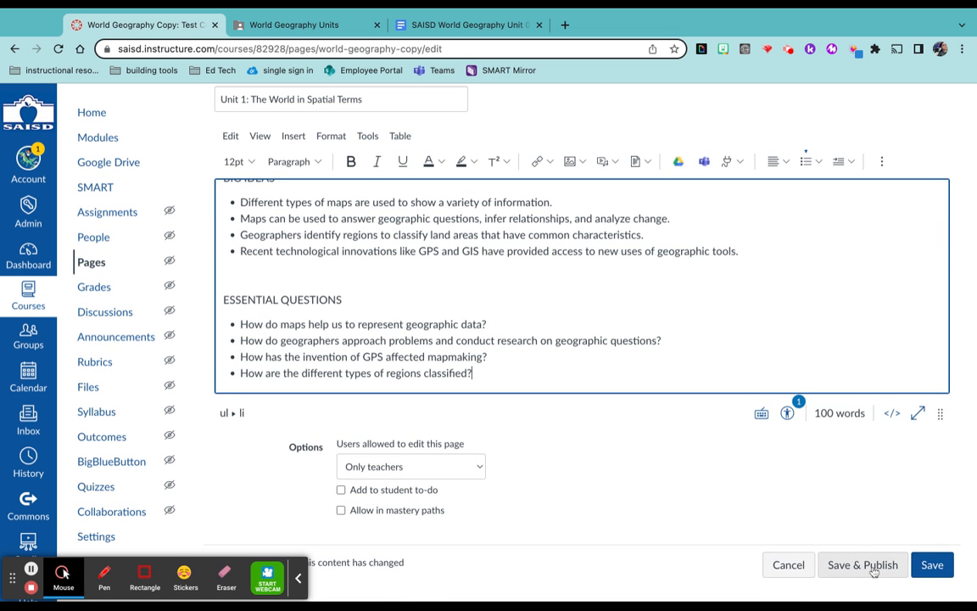
Save and publish the finished Unit 1: The World in Spatial Terms page
{"action": "left_click", "coordinate": [862, 564]}
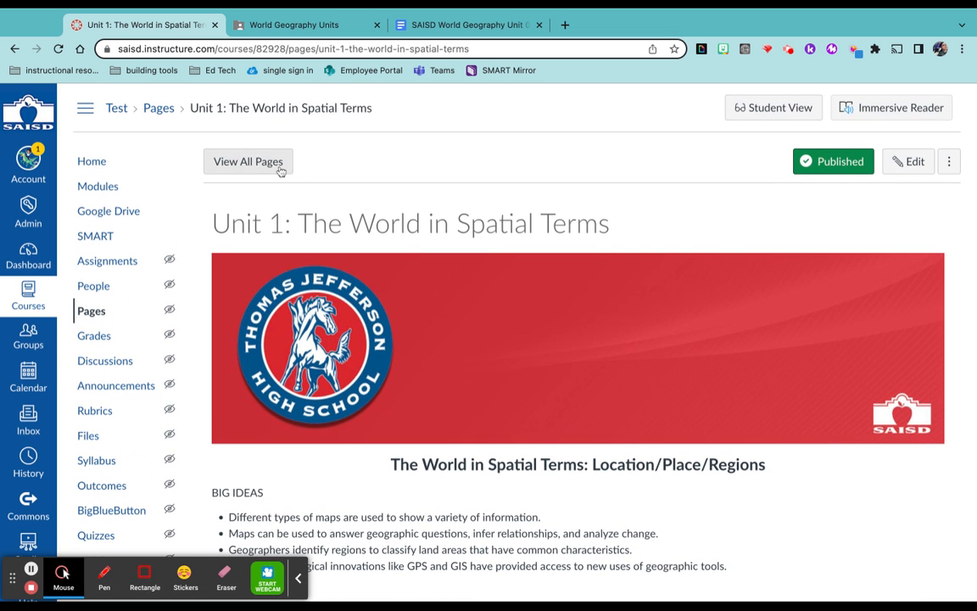
View the pages list showing Unit 1 and World Geography both published
{"action": "left_click", "coordinate": [248, 161]}
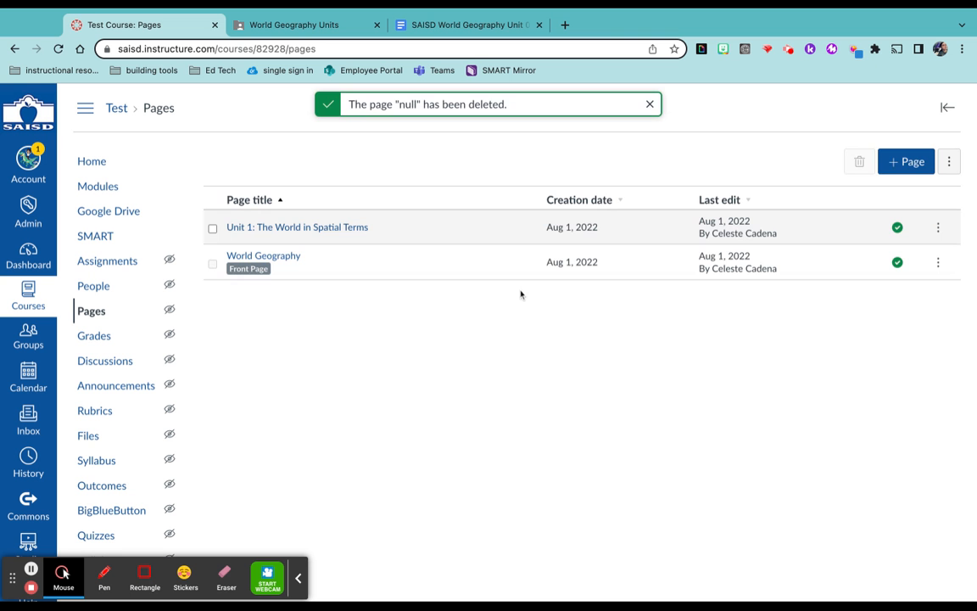
{"action": "mouse_move", "coordinate": [829, 323]}
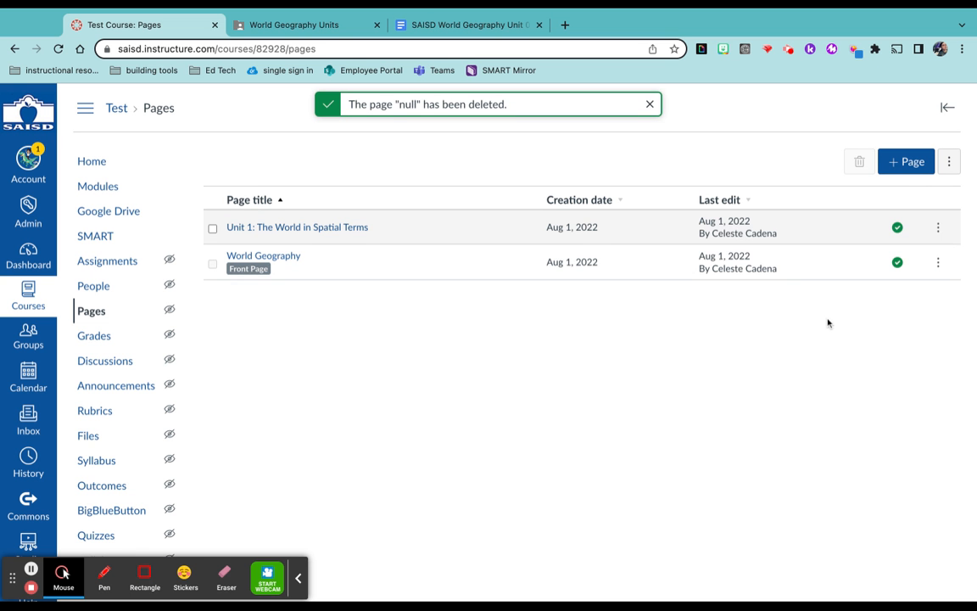
{"action": "left_click", "coordinate": [650, 104]}
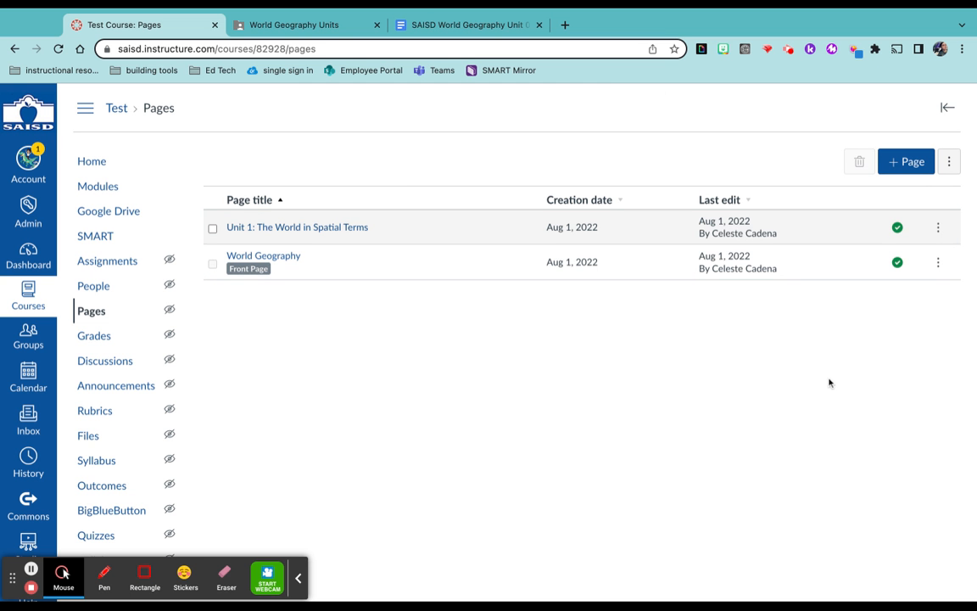
{"action": "mouse_move", "coordinate": [508, 448]}
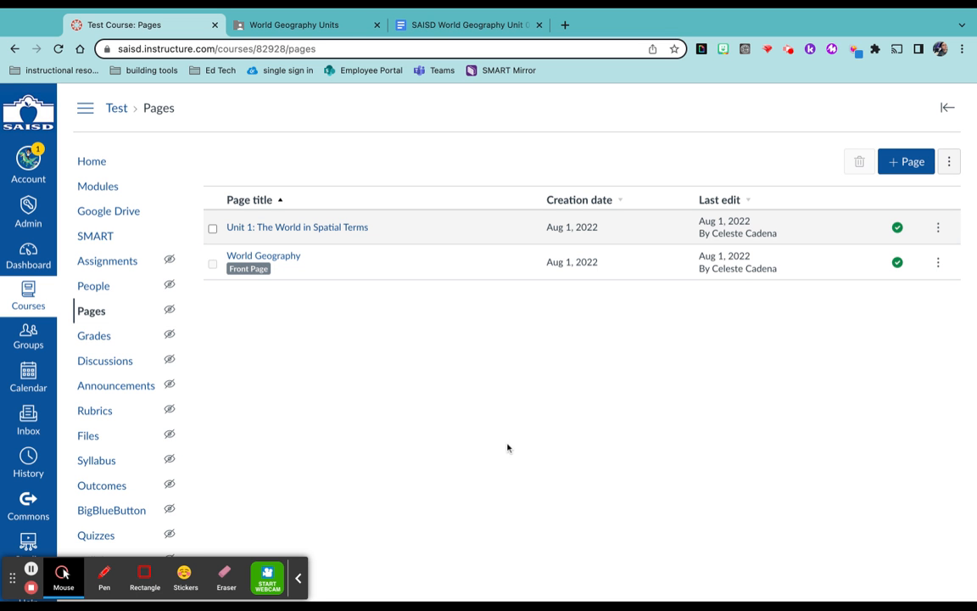